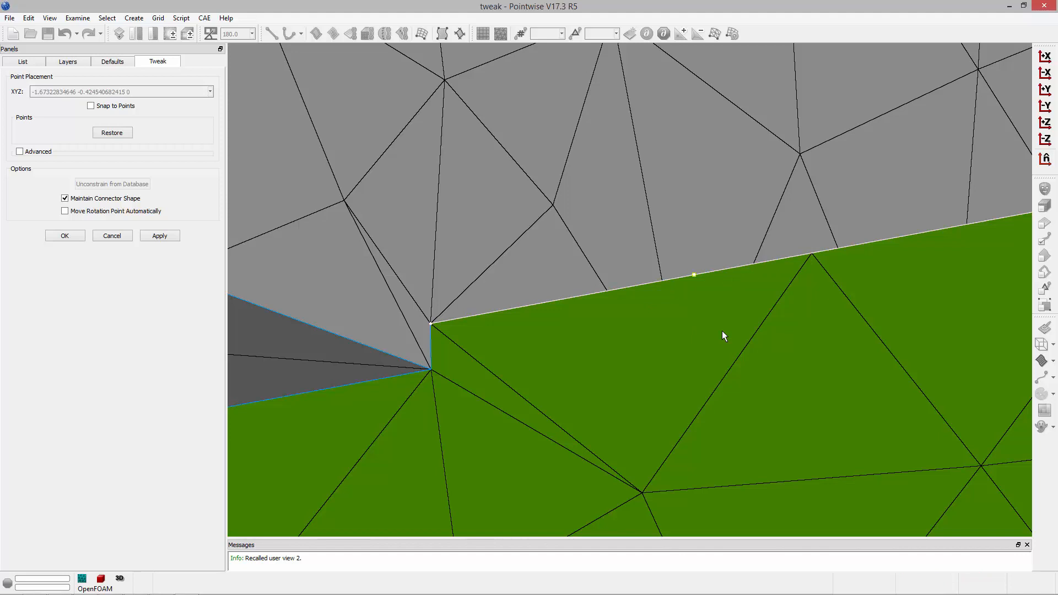
{"action": "mouse_move", "coordinate": [695, 277]}
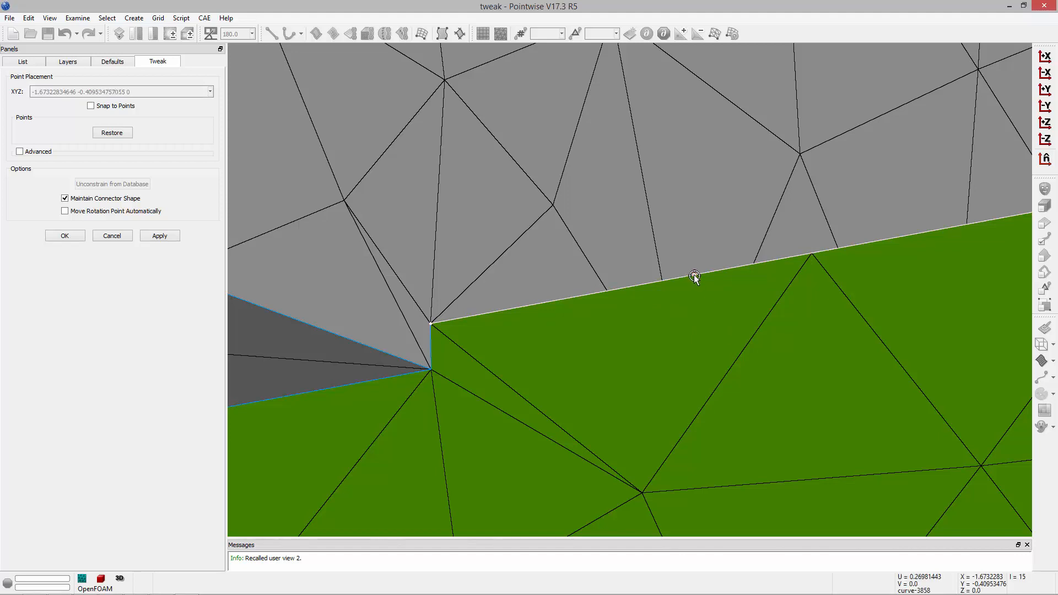
Pick a grid point on the green domain's bordering connector and reveal the Advanced placement options.
{"action": "left_click", "coordinate": [695, 275]}
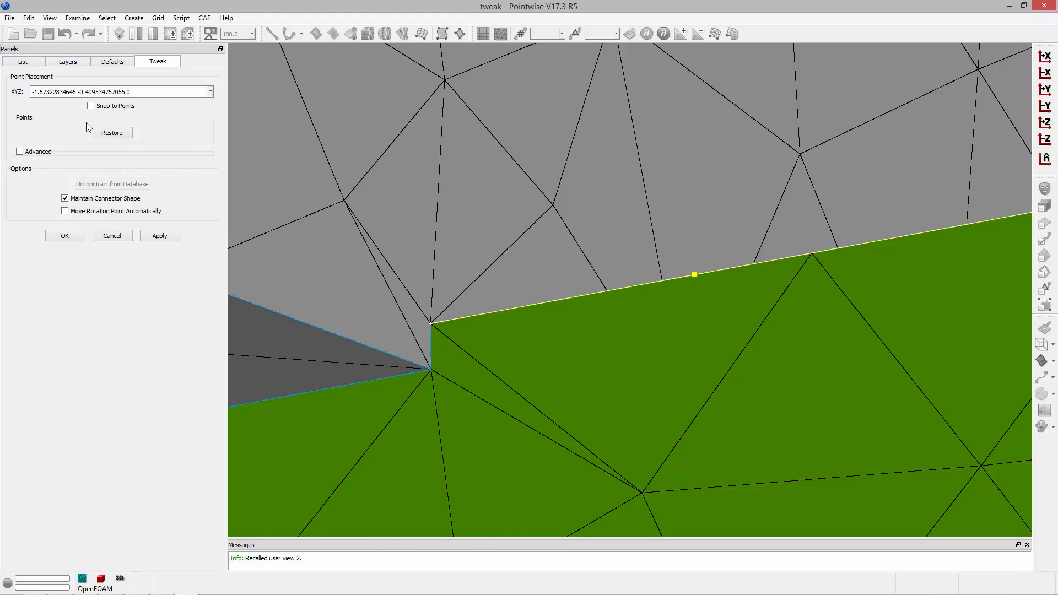
{"action": "left_click", "coordinate": [20, 151]}
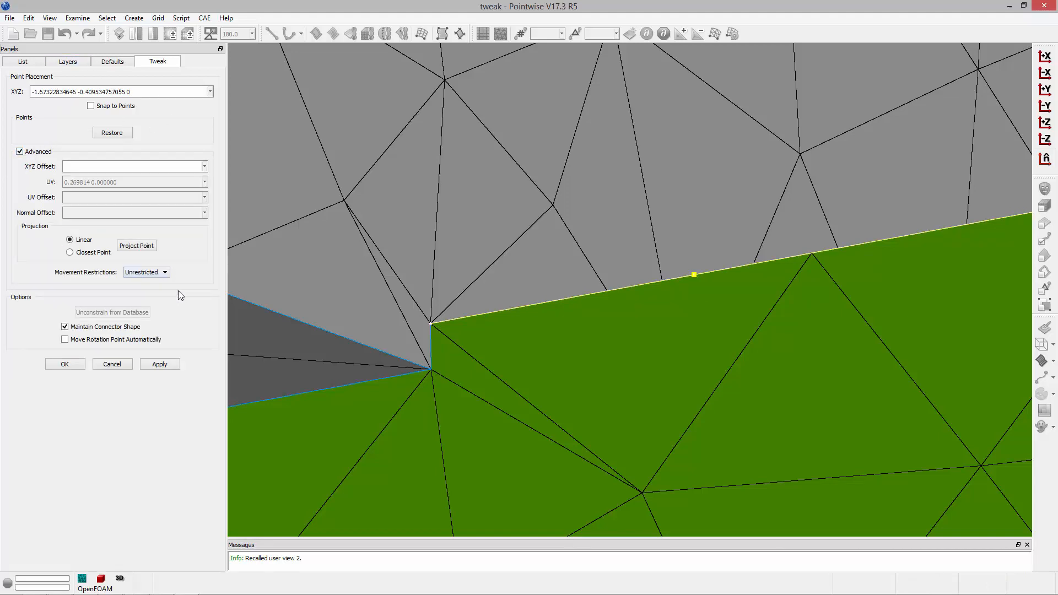
{"action": "mouse_move", "coordinate": [189, 298]}
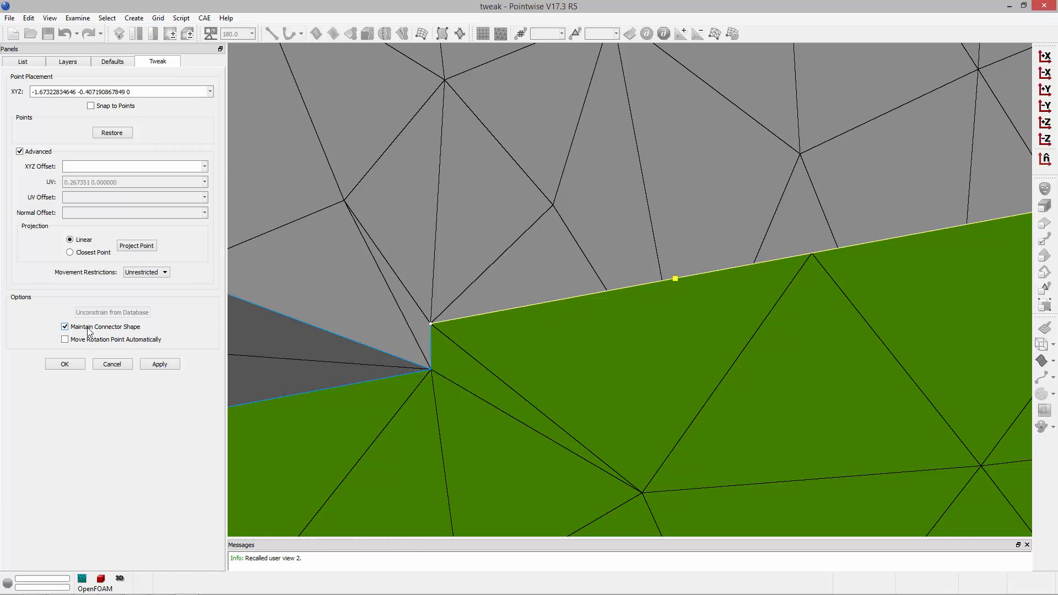
With Maintain Connector Shape off, pull the connector point into the grey region and inspect the bend.
{"action": "left_click", "coordinate": [66, 327]}
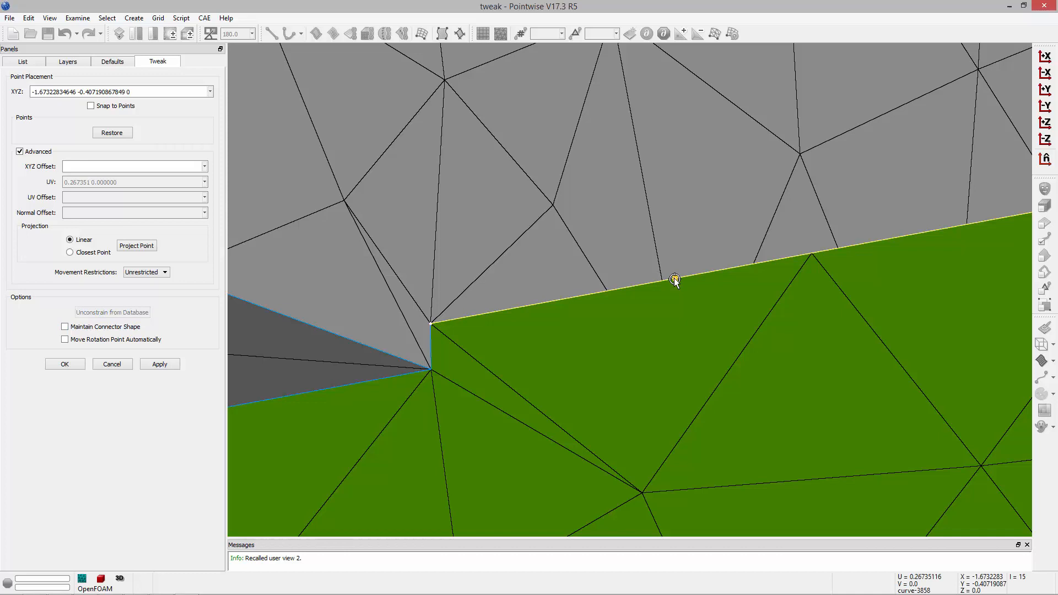
{"action": "left_click_drag", "start_coordinate": [674, 280], "coordinate": [739, 165]}
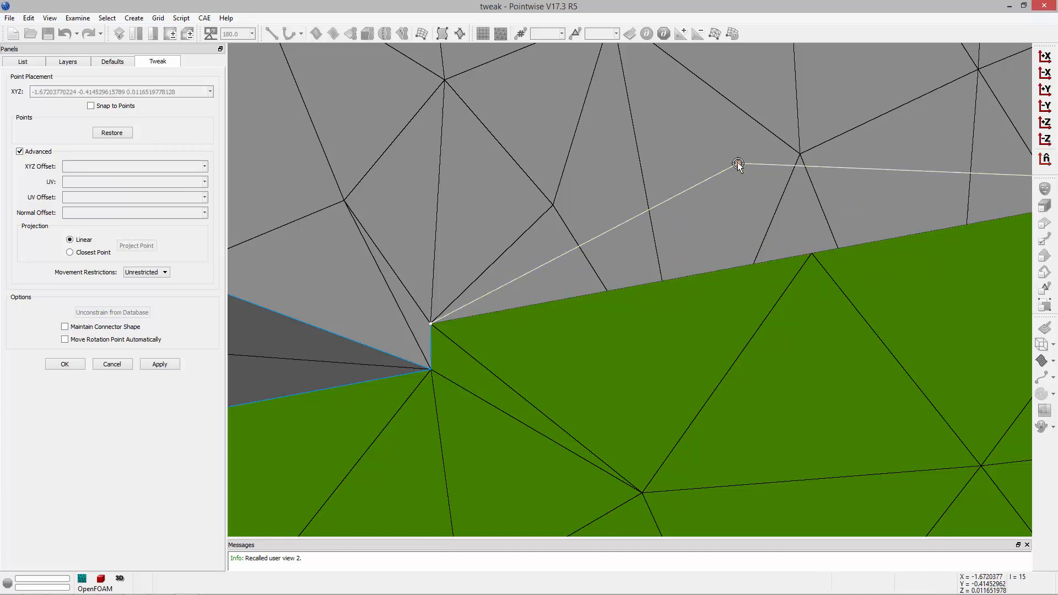
{"action": "left_click_drag", "start_coordinate": [738, 163], "coordinate": [658, 163]}
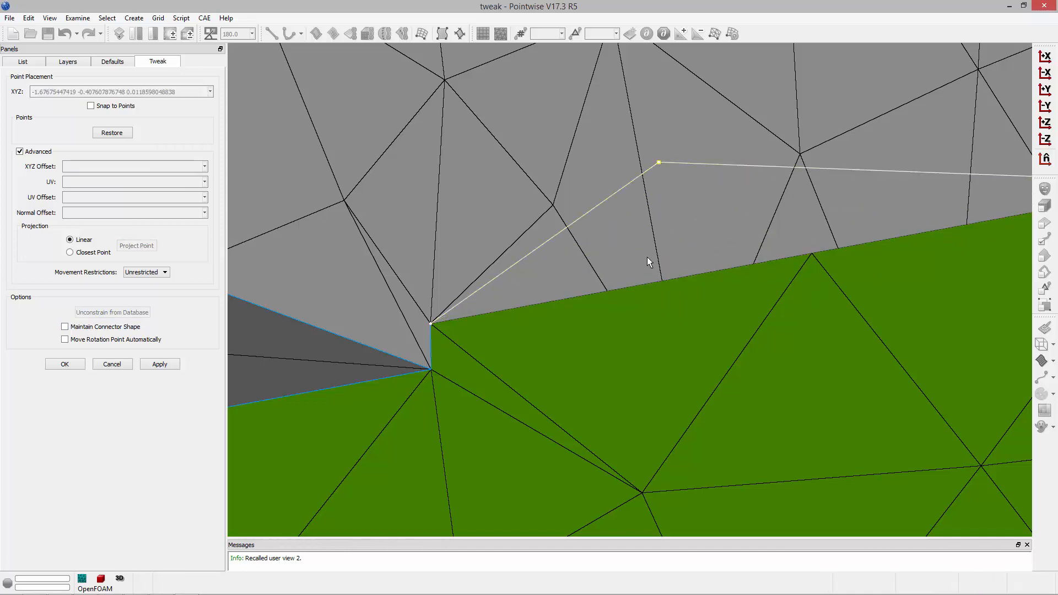
{"action": "mouse_move", "coordinate": [256, 304]}
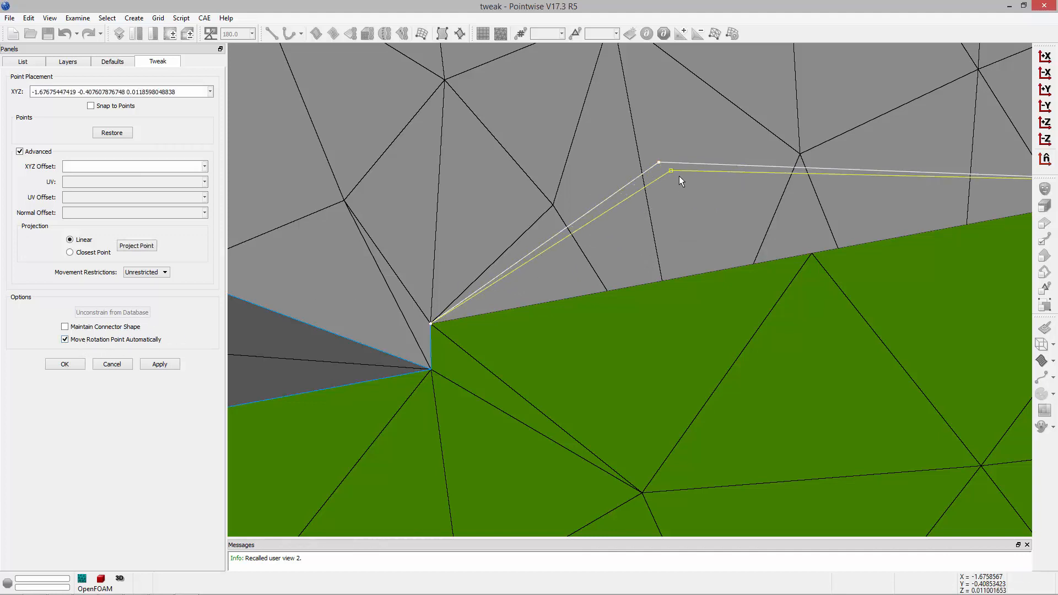
{"action": "left_click_drag", "start_coordinate": [670, 169], "coordinate": [696, 189]}
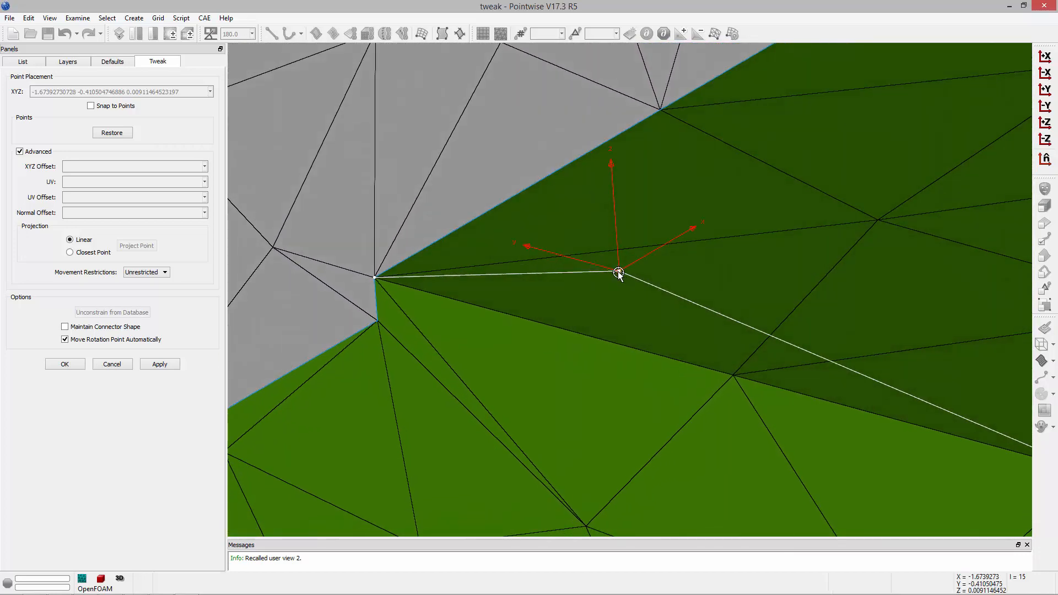
{"action": "left_click_drag", "start_coordinate": [617, 274], "coordinate": [644, 264]}
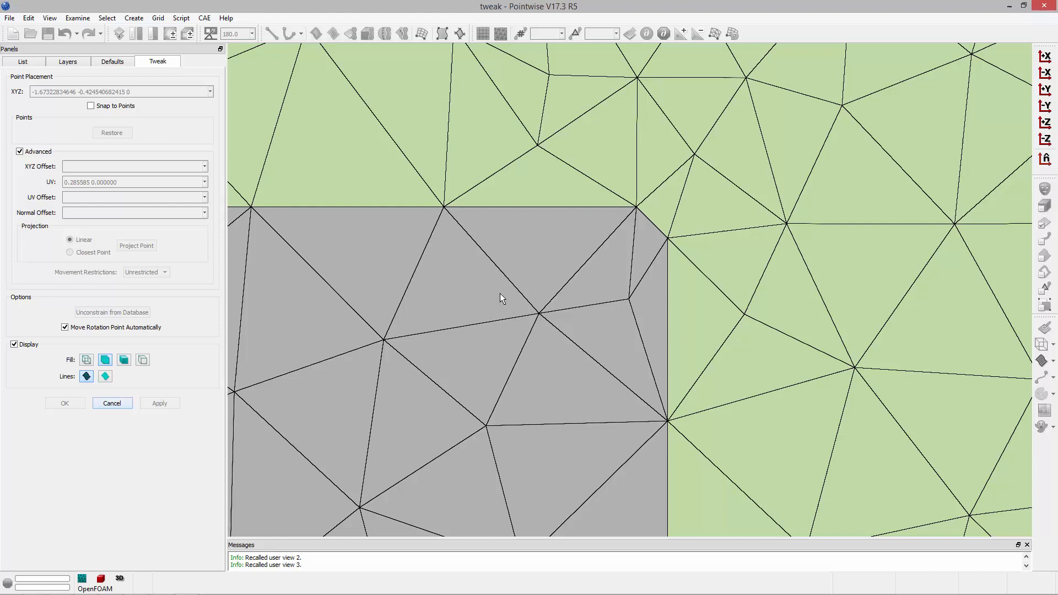
{"action": "mouse_move", "coordinate": [640, 298]}
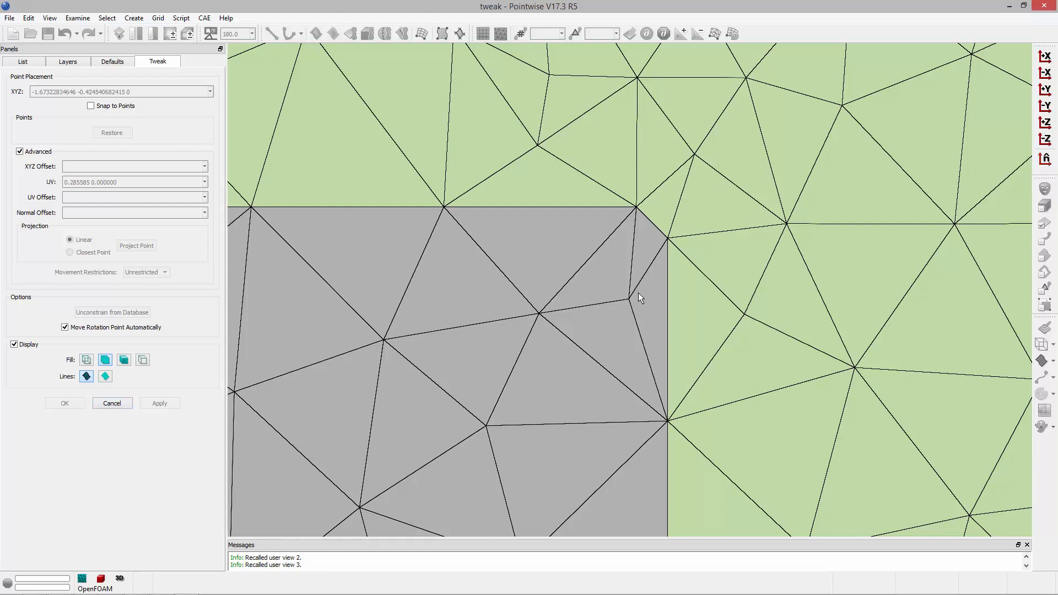
{"action": "mouse_move", "coordinate": [629, 306]}
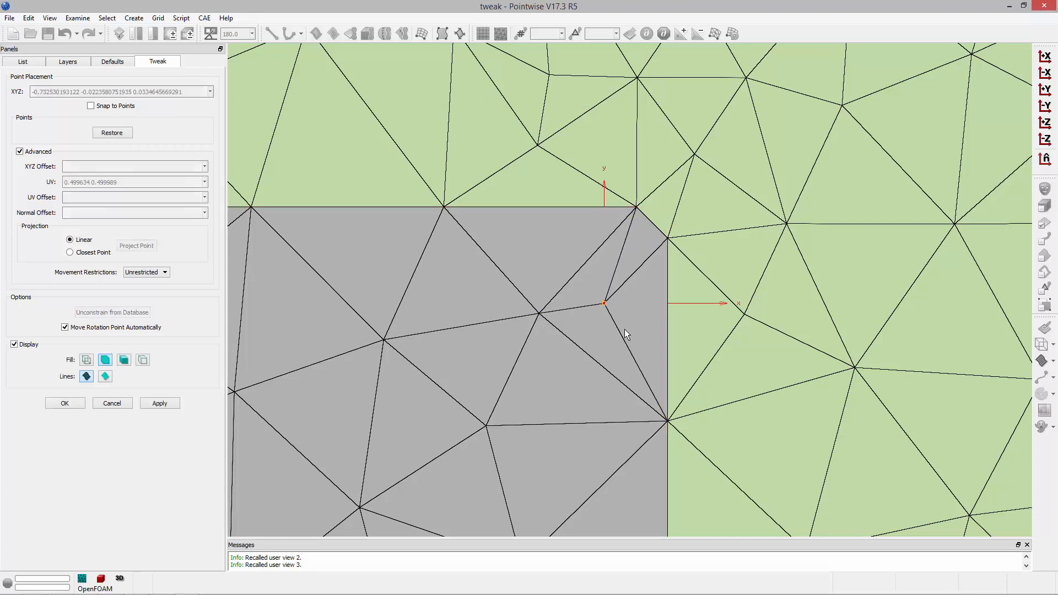
Pick the interior grid point near the grey domain's upper-right corner to reposition it.
{"action": "left_click", "coordinate": [604, 303]}
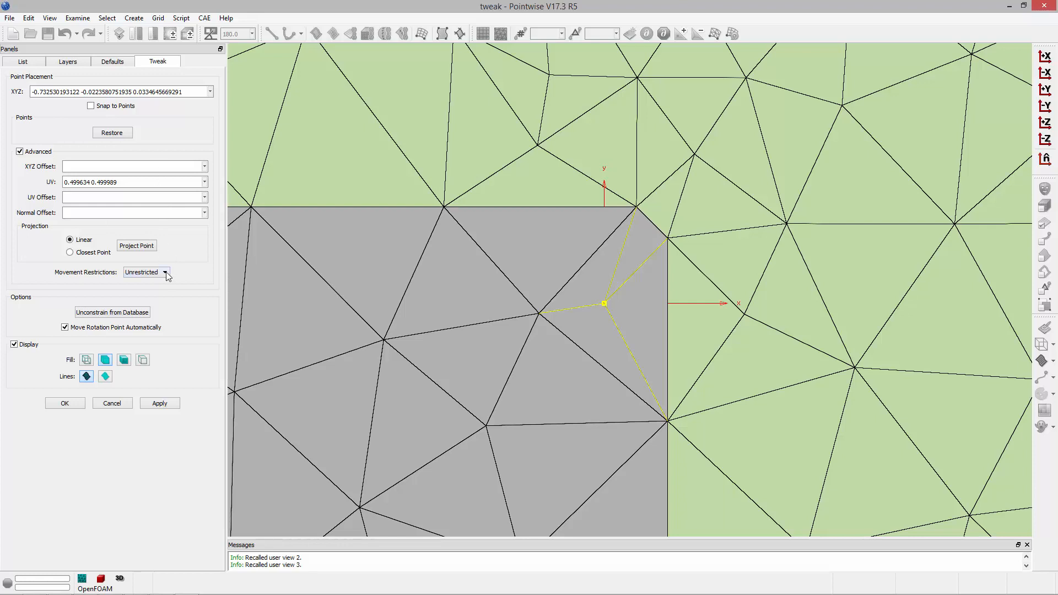
{"action": "mouse_move", "coordinate": [123, 307]}
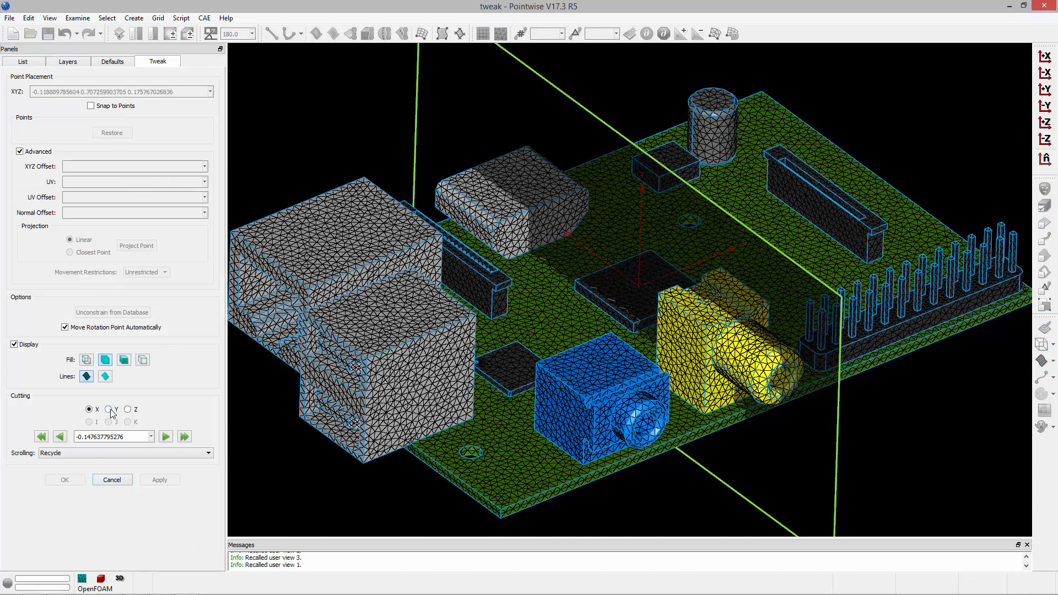
Slice the circuit-board block mesh with a Y-direction cutting plane.
{"action": "left_click", "coordinate": [108, 409]}
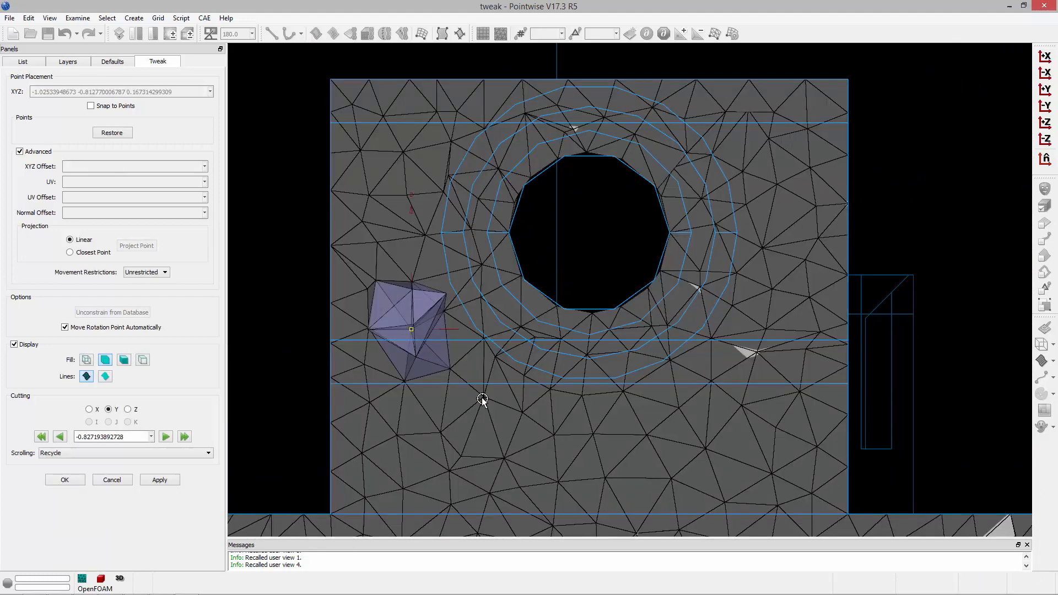
Pick a block grid point below the hole, switch to shaded fill, and drag it to reshape cells.
{"action": "left_click_drag", "start_coordinate": [411, 329], "coordinate": [475, 412]}
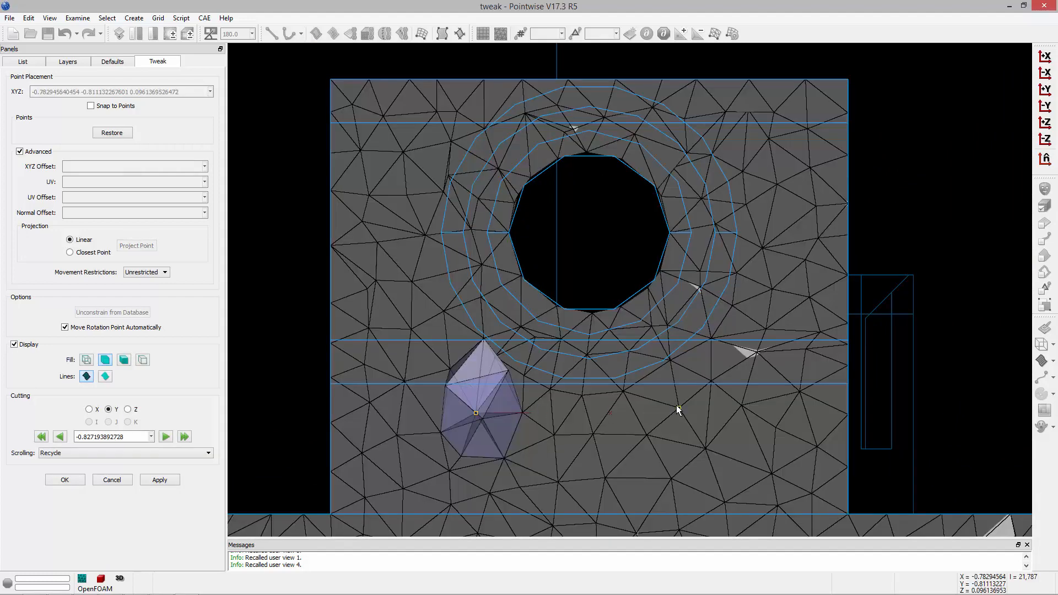
{"action": "left_click_drag", "start_coordinate": [475, 412], "coordinate": [673, 402]}
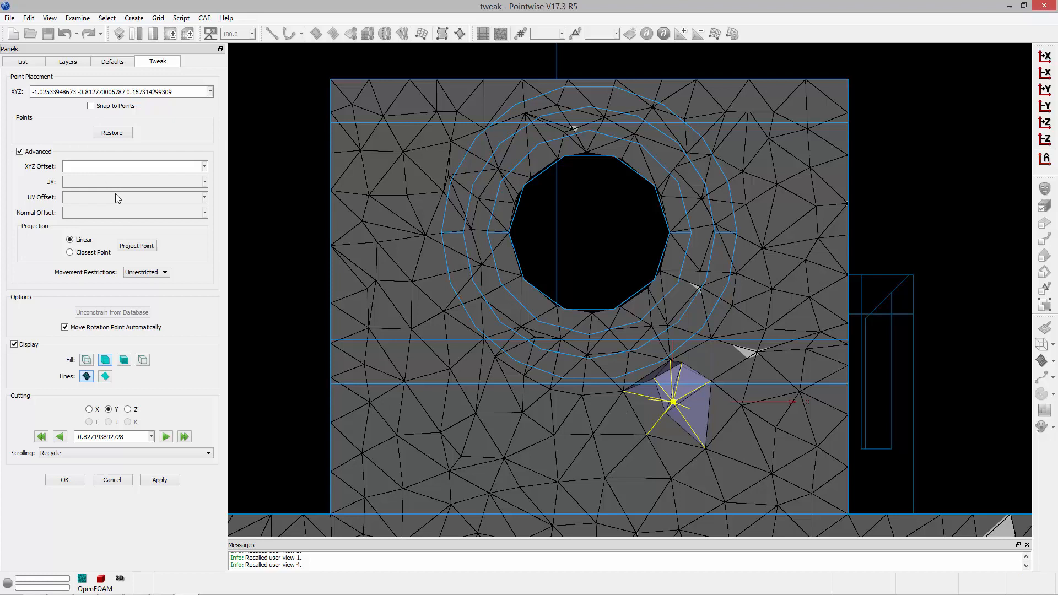
{"action": "mouse_move", "coordinate": [107, 280]}
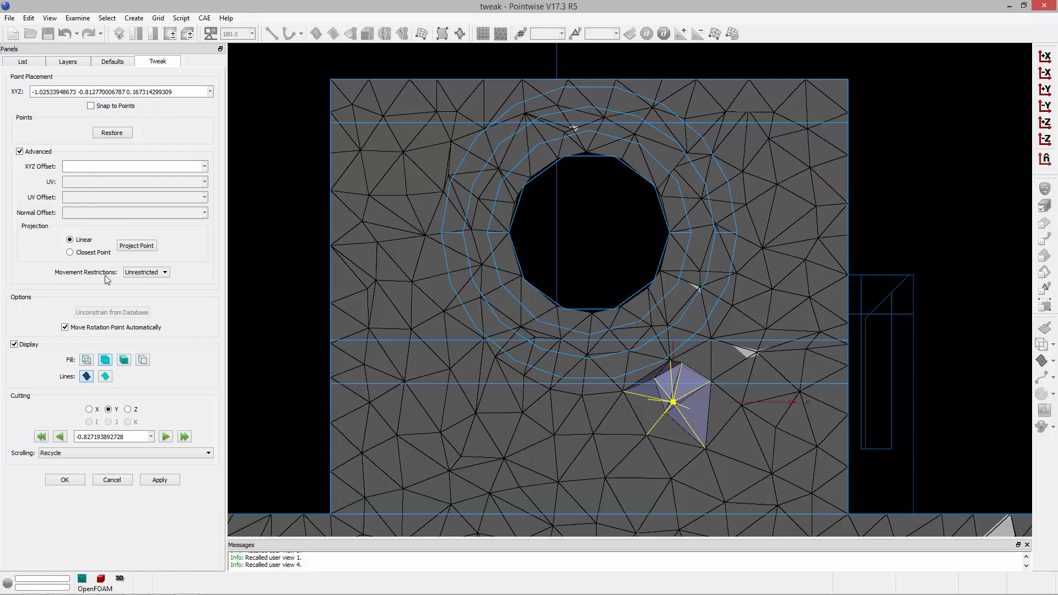
{"action": "left_click", "coordinate": [124, 358]}
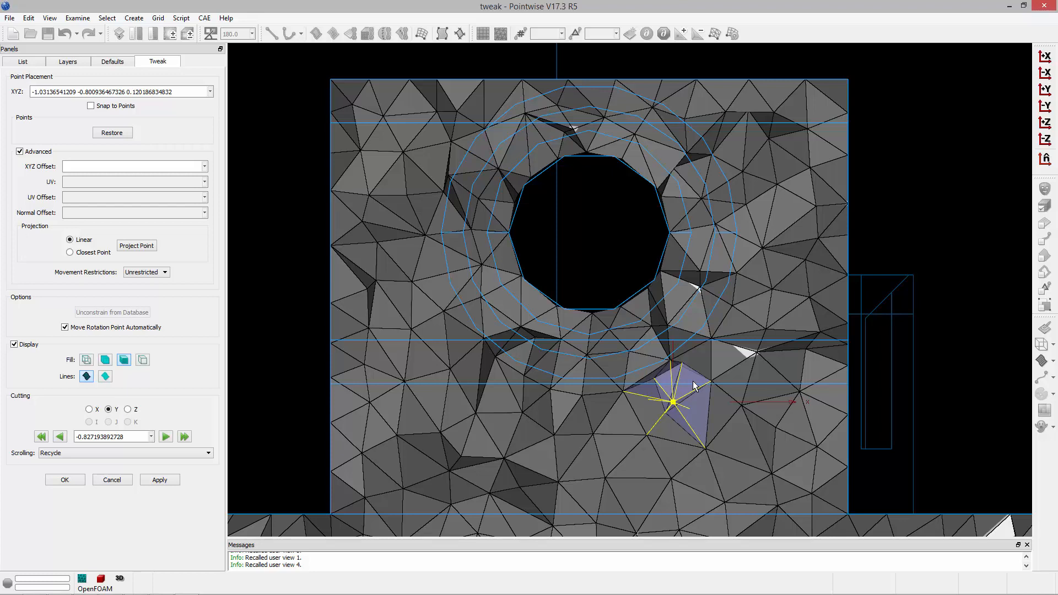
{"action": "left_click_drag", "start_coordinate": [673, 401], "coordinate": [415, 277]}
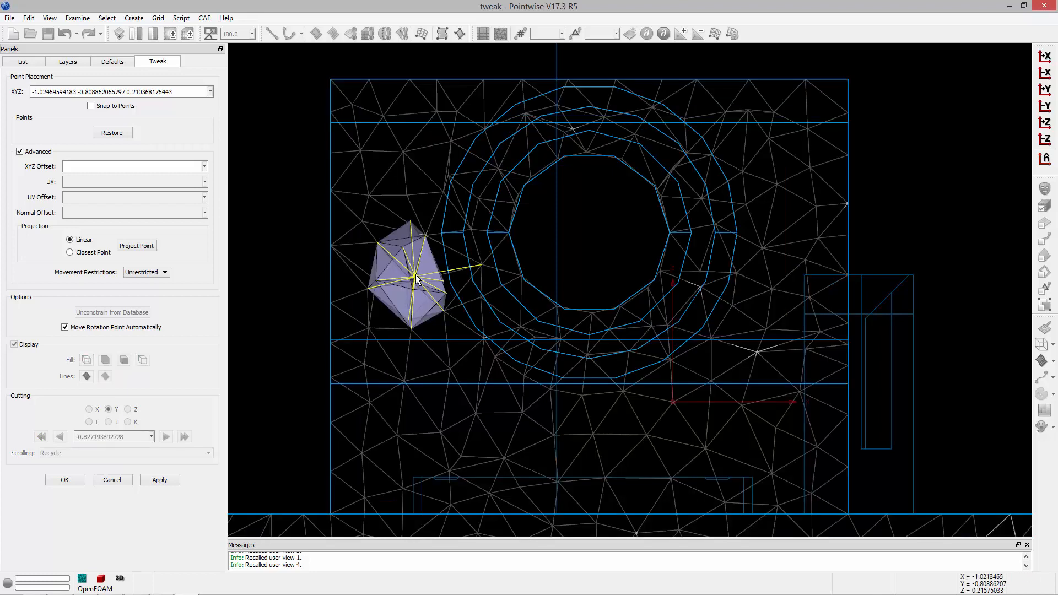